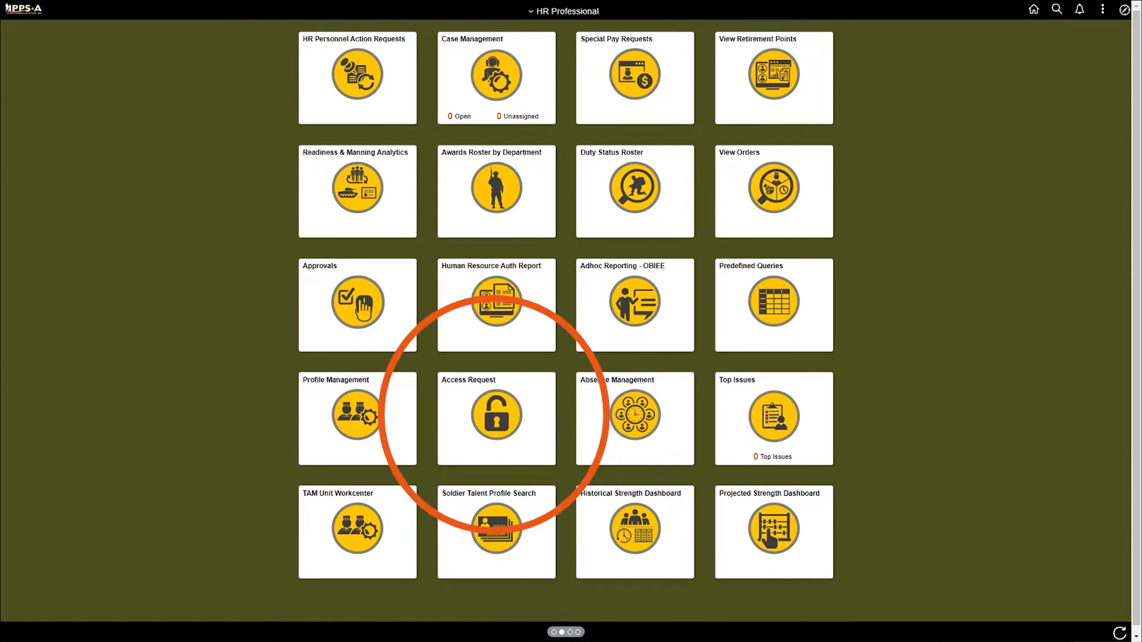
{"action": "mouse_move", "coordinate": [394, 493]}
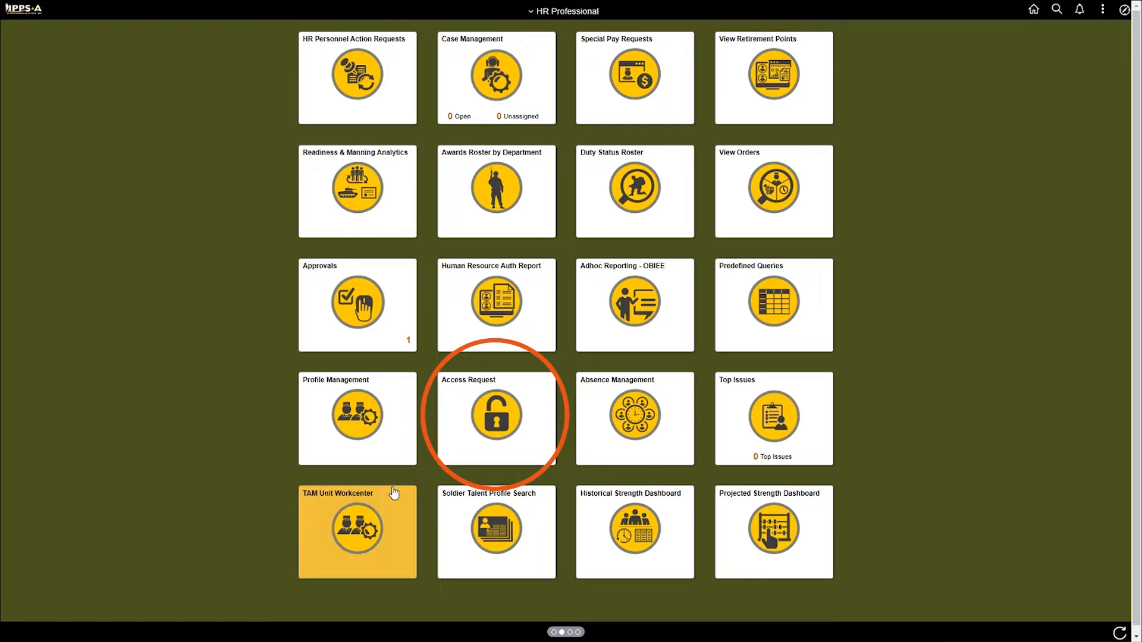
Step: Open the Access Request Dashboard from the Access Request tile
{"action": "left_click", "coordinate": [496, 415]}
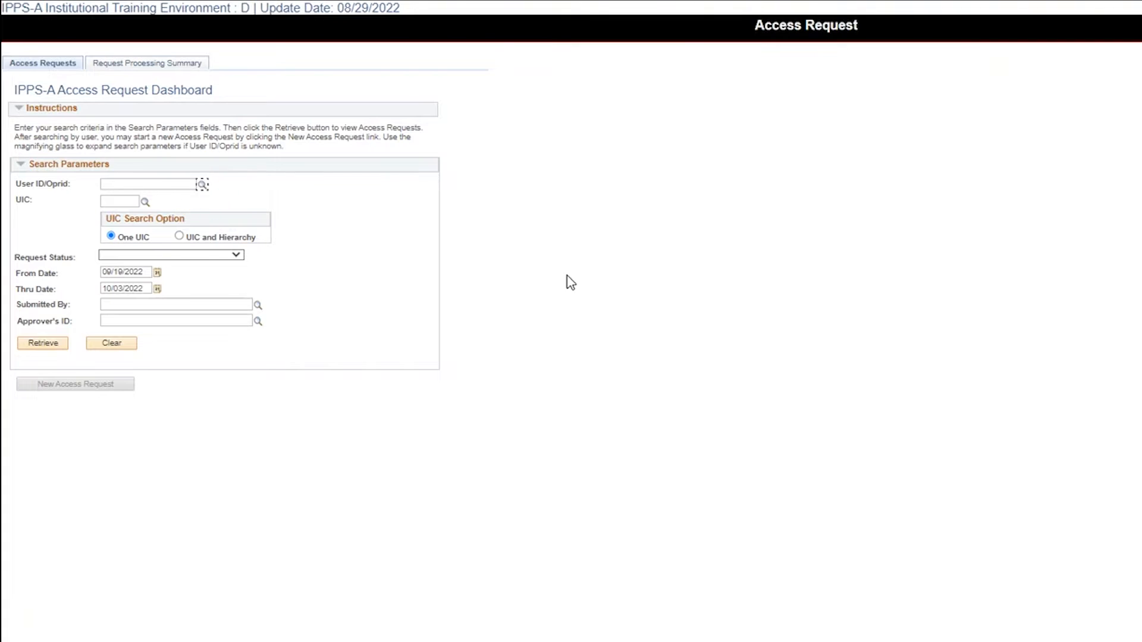
Step: Look up the member's pasted User ID and retrieve their access requests, finding none submitted
{"action": "left_click", "coordinate": [202, 183]}
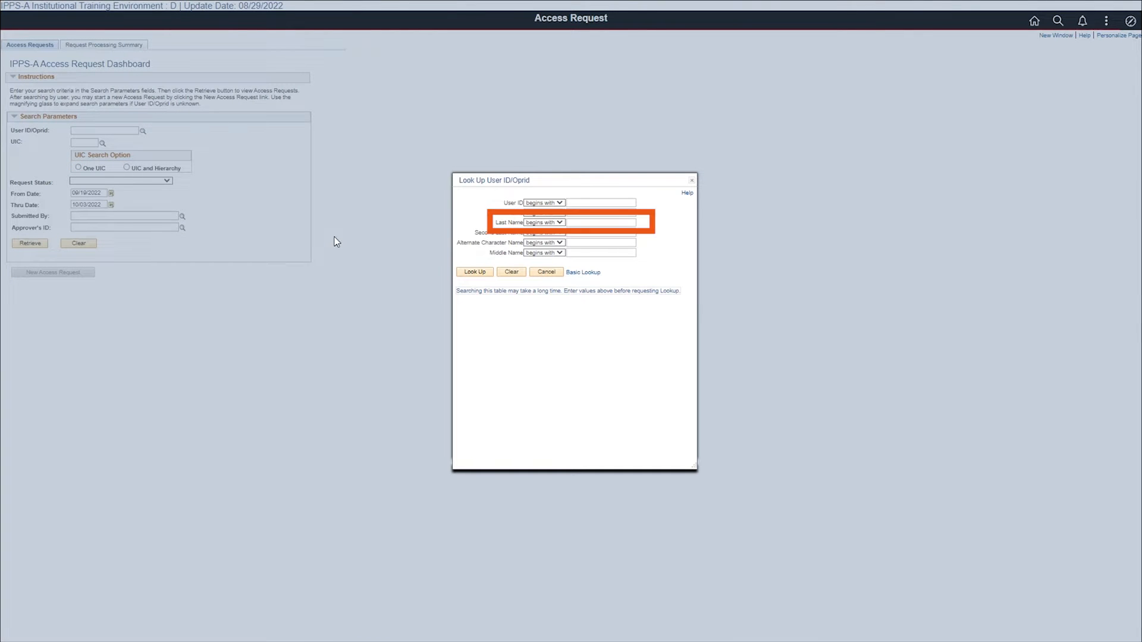
{"action": "right_click", "coordinate": [601, 222]}
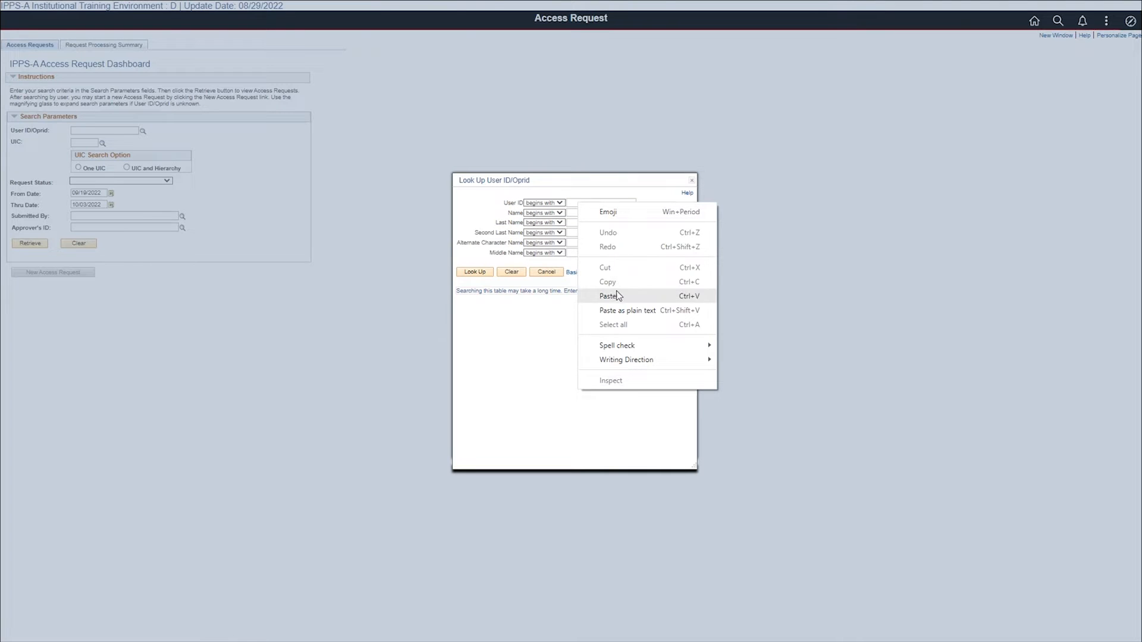
{"action": "left_click", "coordinate": [608, 296]}
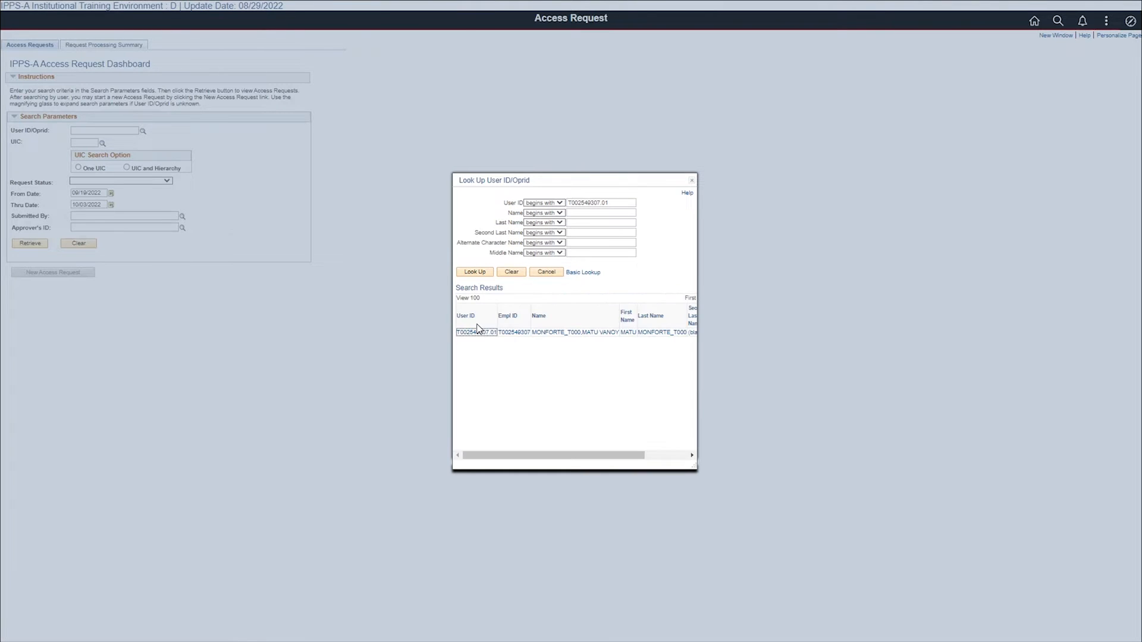
{"action": "left_click", "coordinate": [476, 332]}
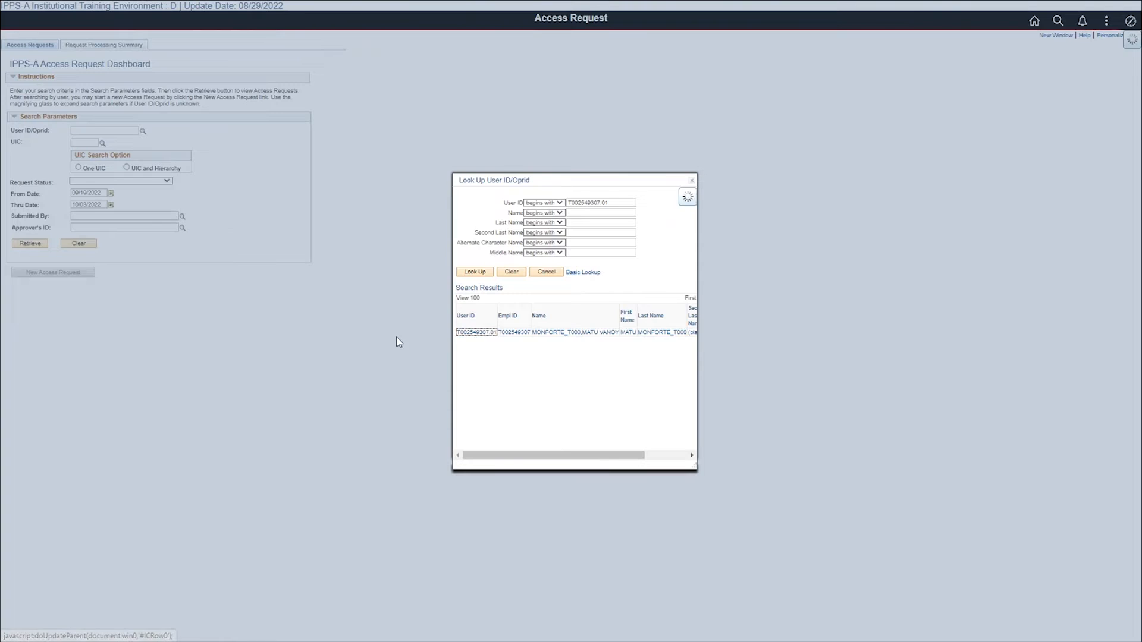
{"action": "left_click", "coordinate": [476, 332]}
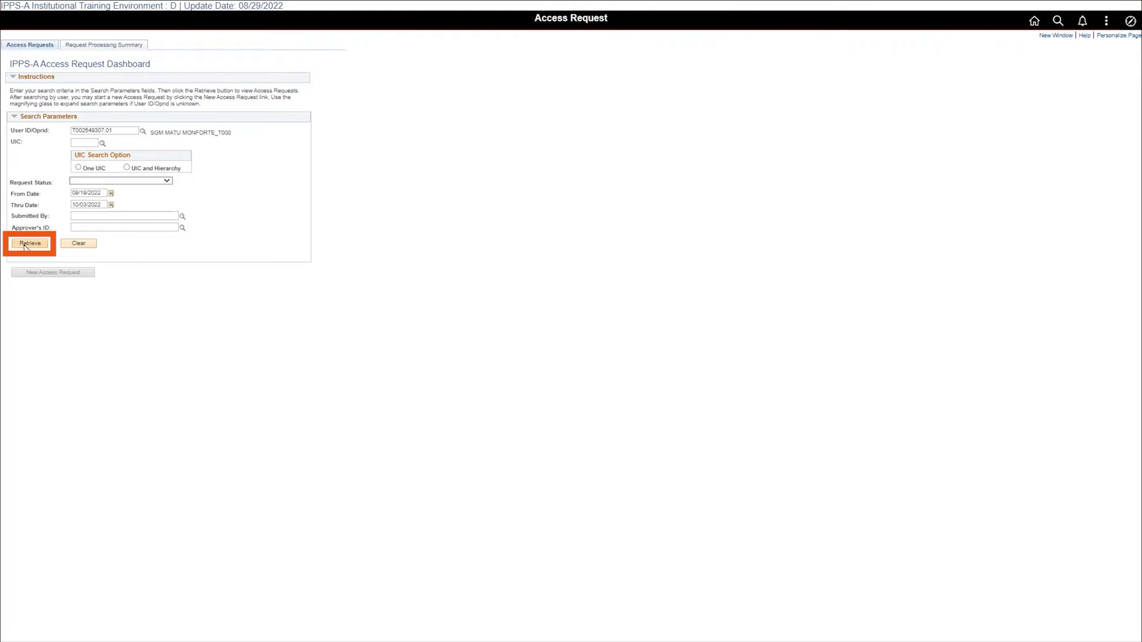
{"action": "left_click", "coordinate": [29, 242]}
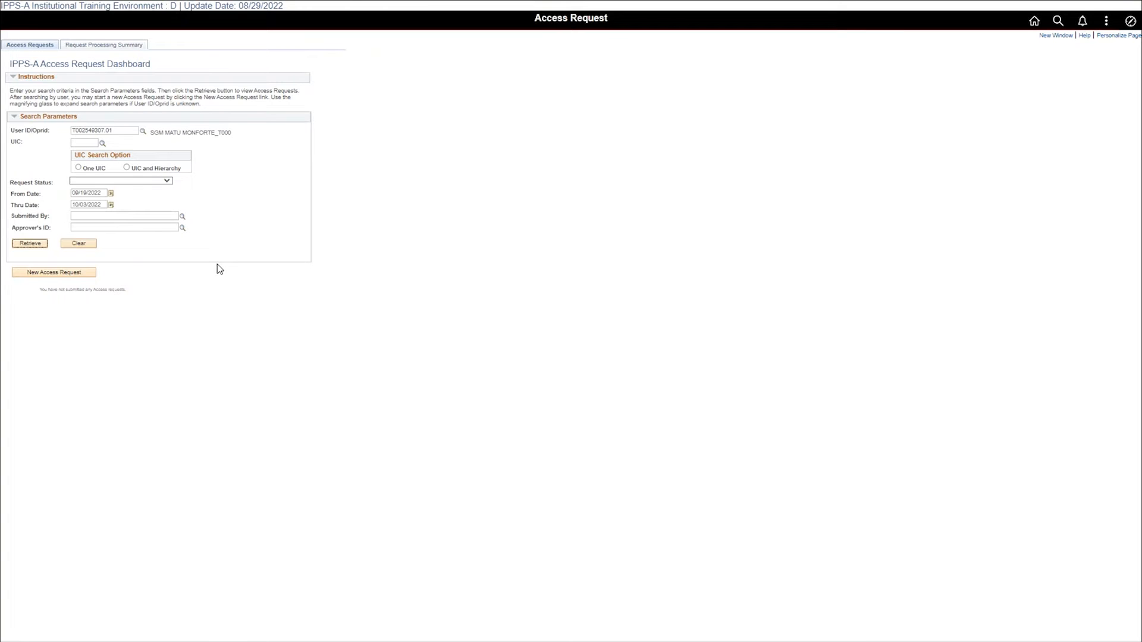
{"action": "mouse_move", "coordinate": [101, 284]}
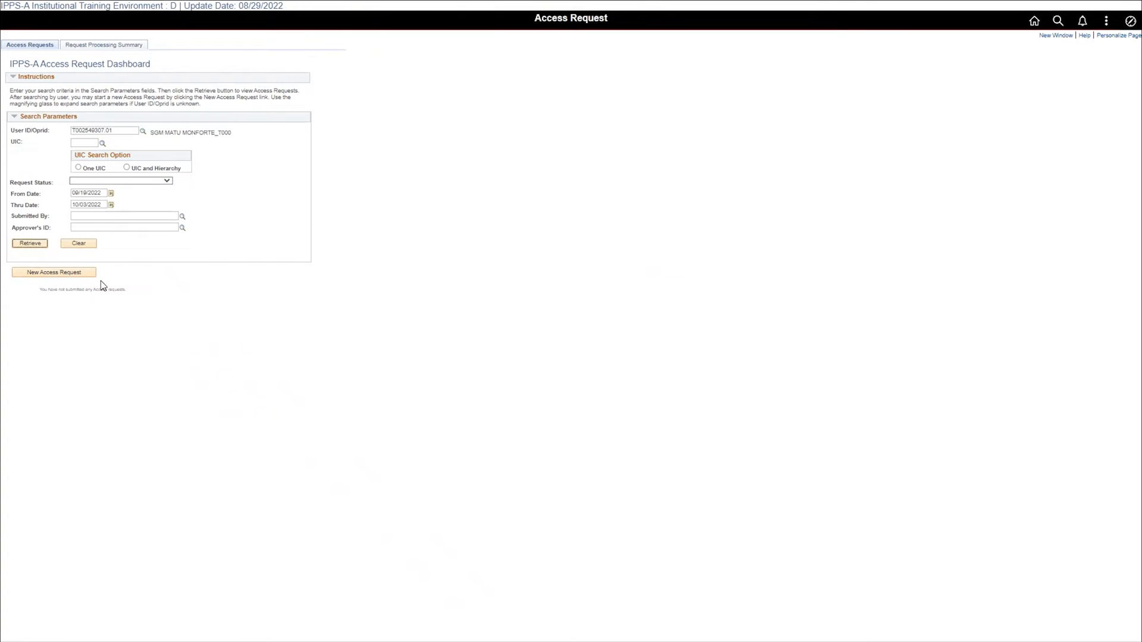
Step: Start a New Access Request prefilled with the member's employee details and security settings
{"action": "left_click", "coordinate": [53, 271]}
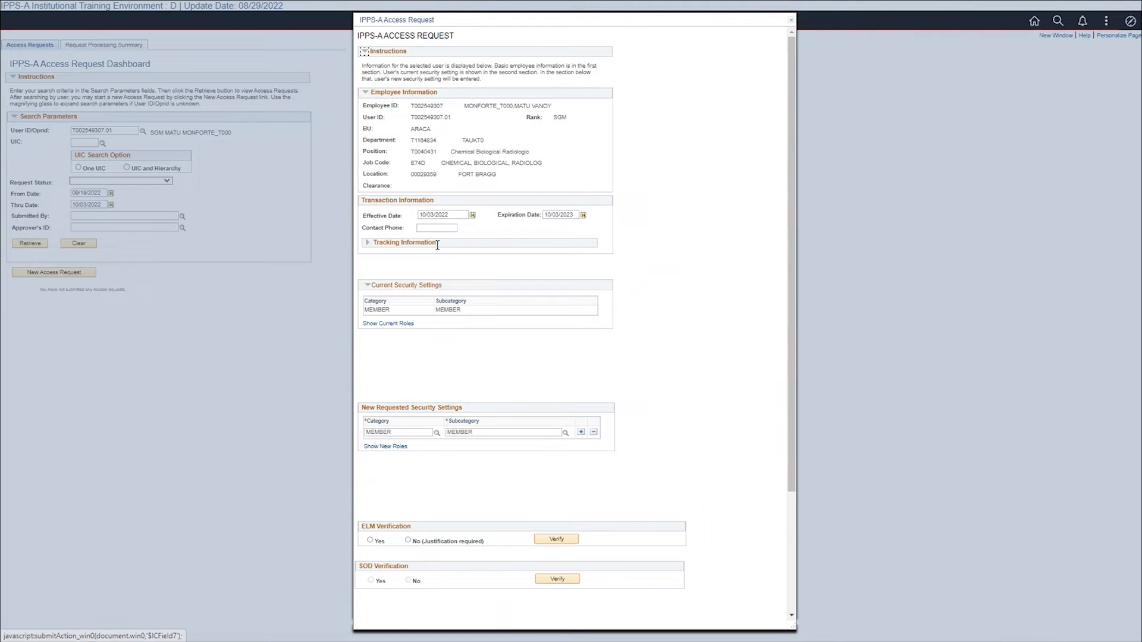
Step: Add a requested security setting row with category COMMANDER and subcategory MANAGER
{"action": "left_click", "coordinate": [581, 432]}
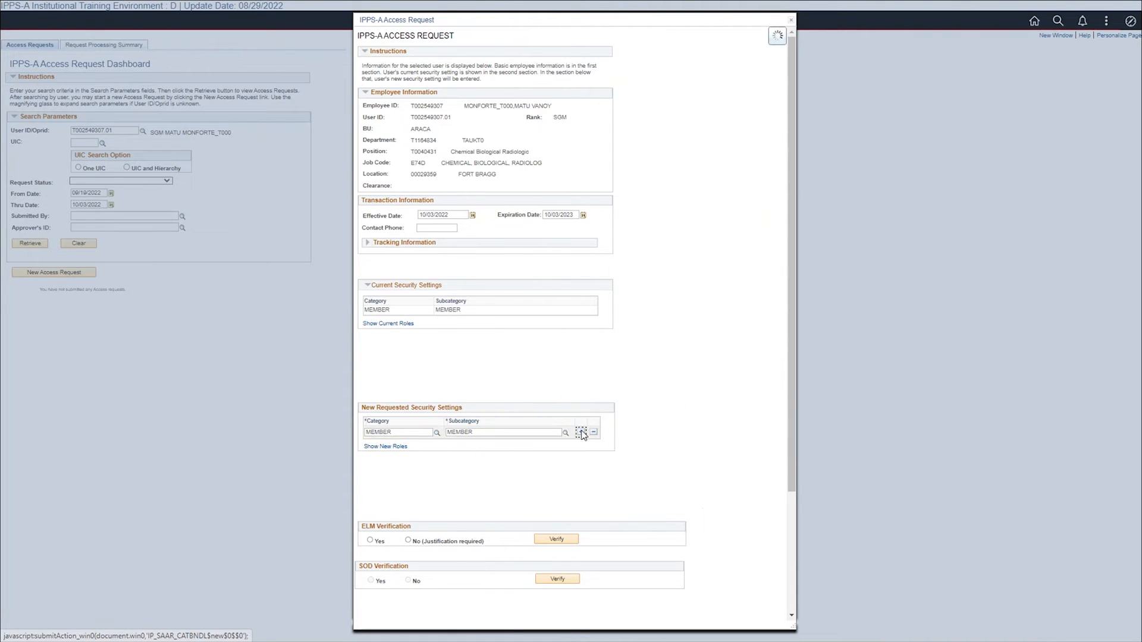
{"action": "left_click", "coordinate": [580, 432]}
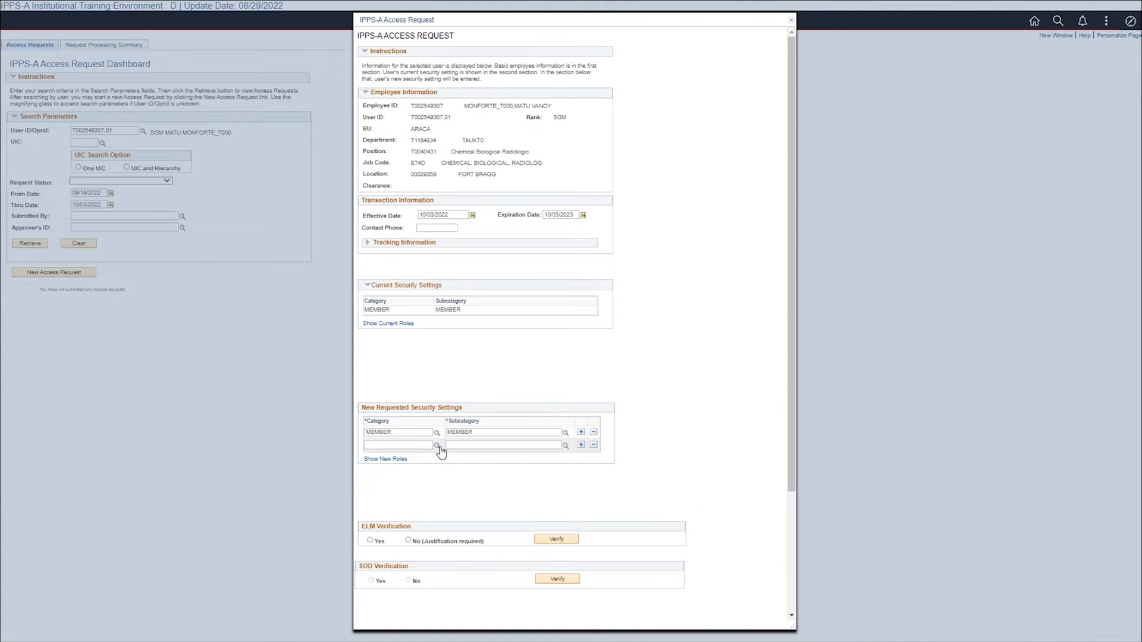
{"action": "left_click", "coordinate": [436, 445]}
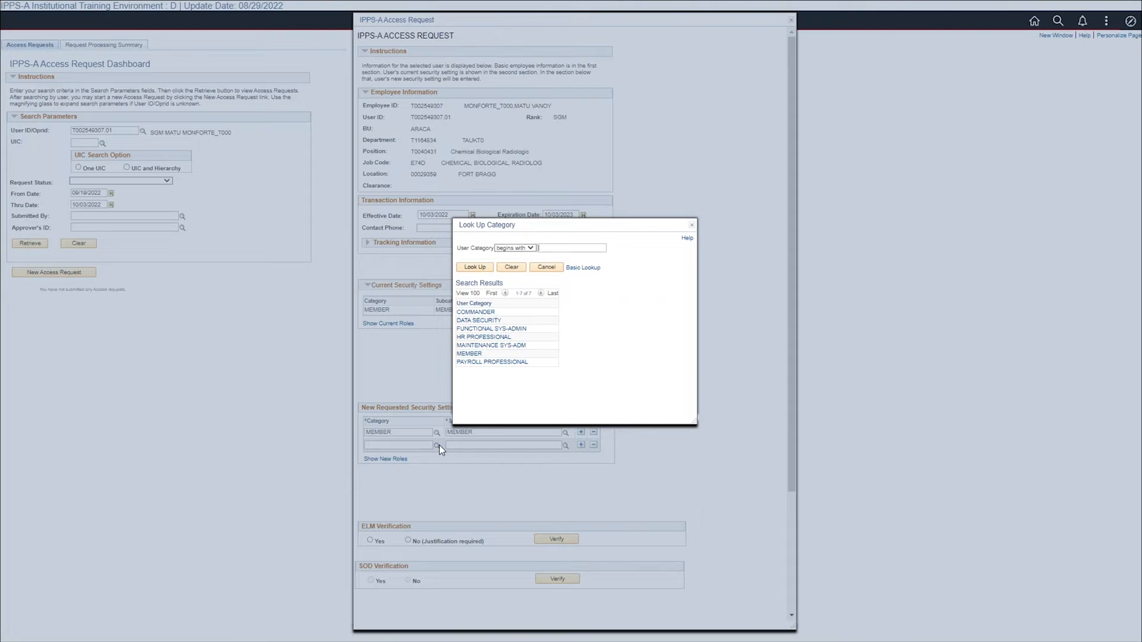
{"action": "left_click", "coordinate": [474, 312]}
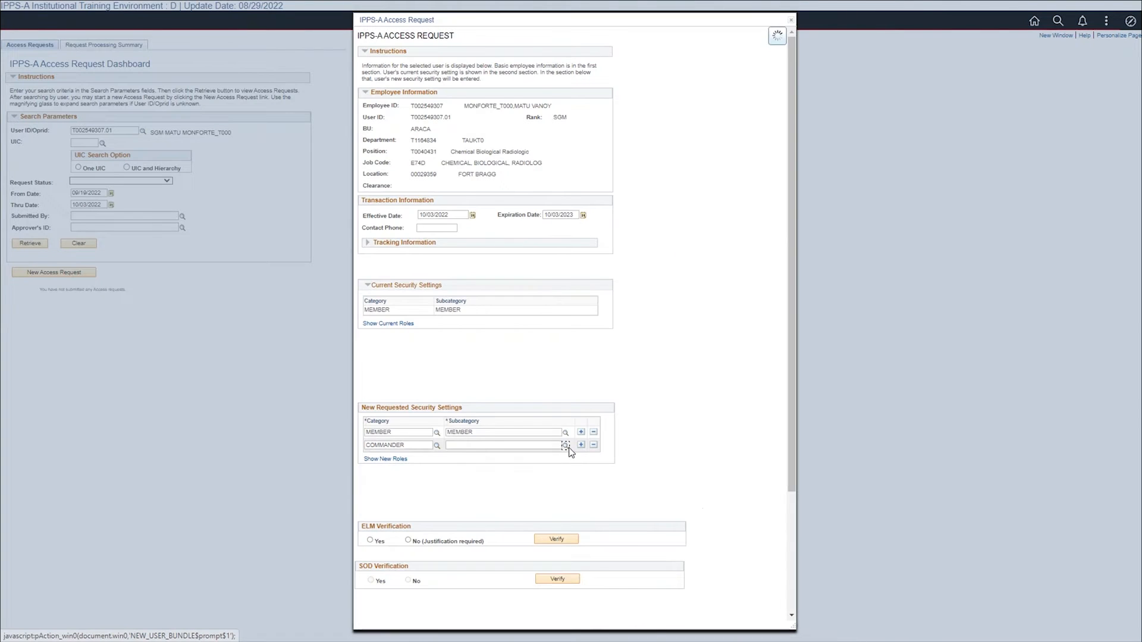
{"action": "left_click", "coordinate": [566, 444]}
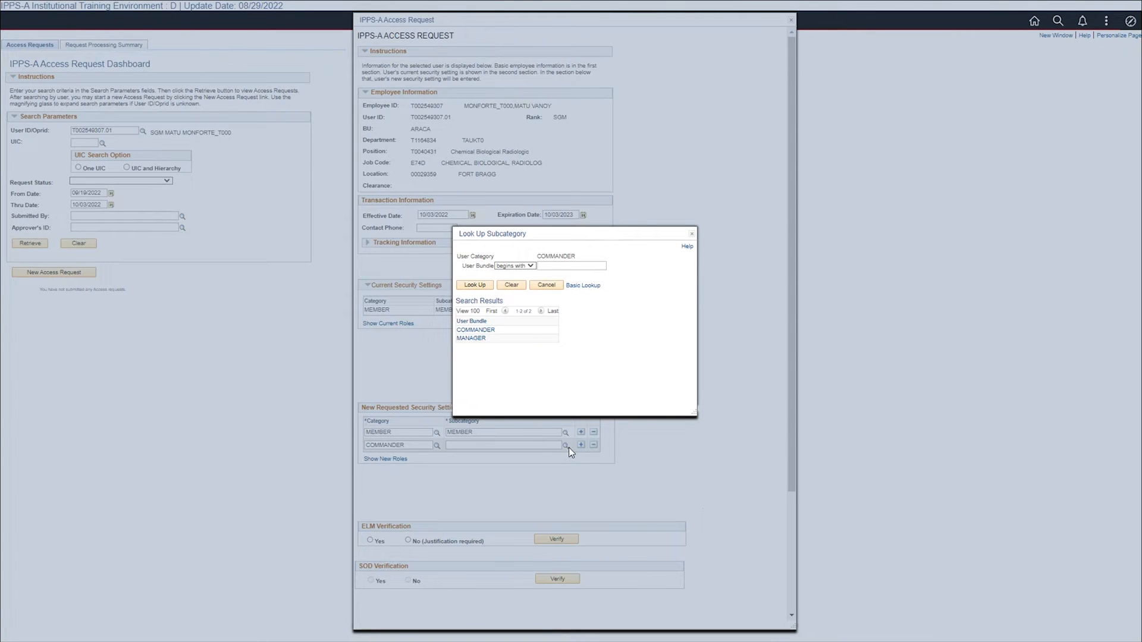
{"action": "left_click", "coordinate": [471, 338]}
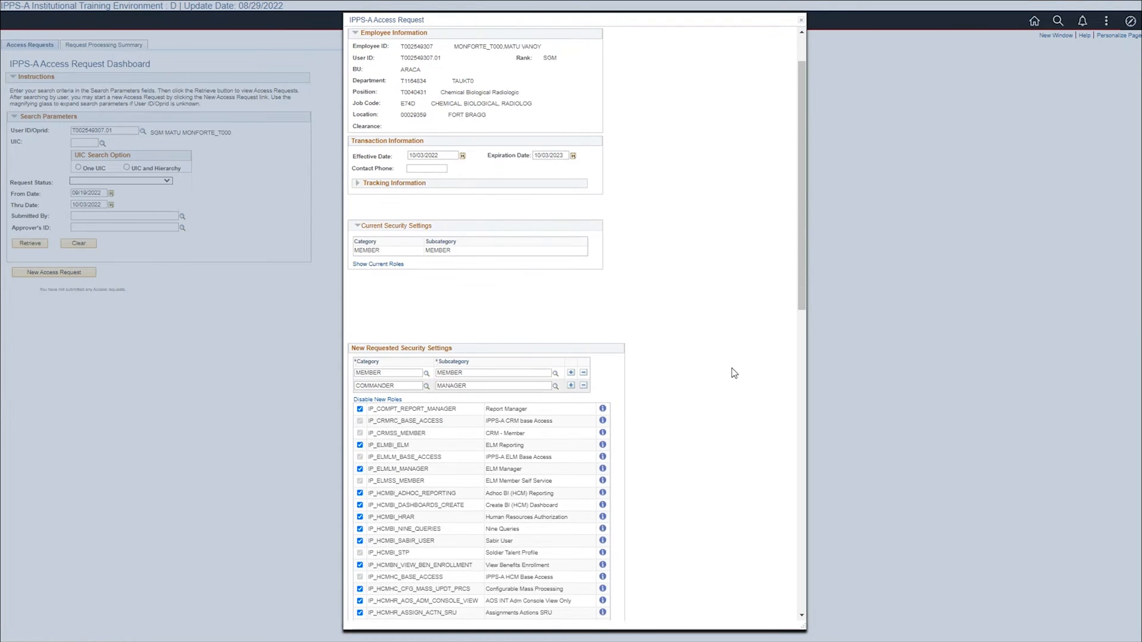
Step: Scroll through the New Roles list for the Manager subcategory toward ELM Verification
{"action": "scroll", "scroll_direction": "down", "scroll_amount": 3}
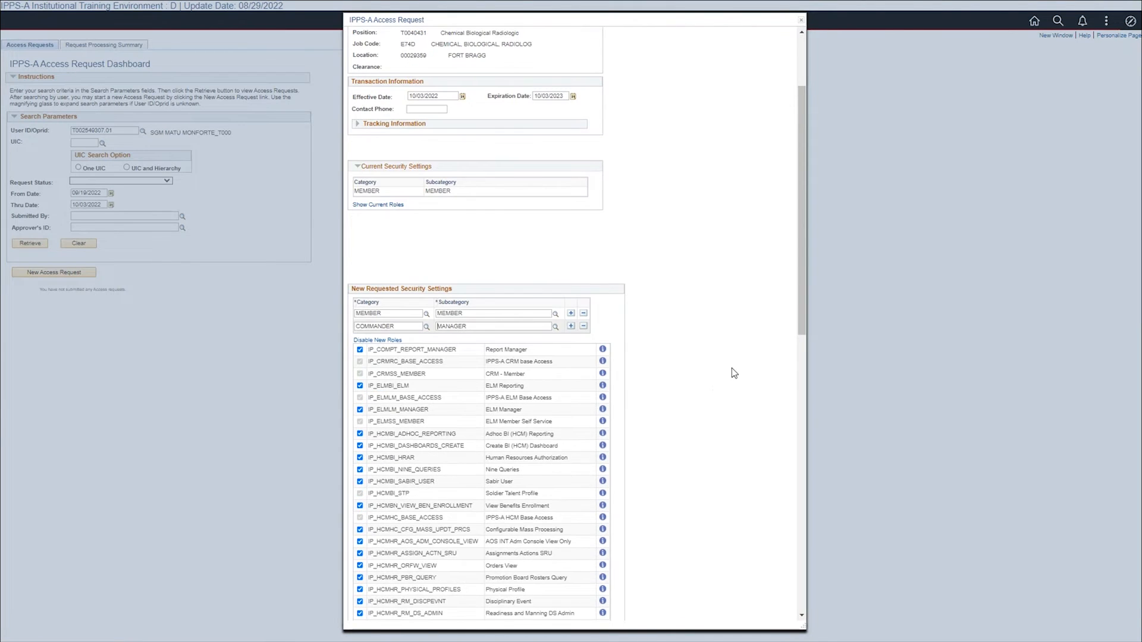
{"action": "scroll", "scroll_direction": "down", "scroll_amount": 3}
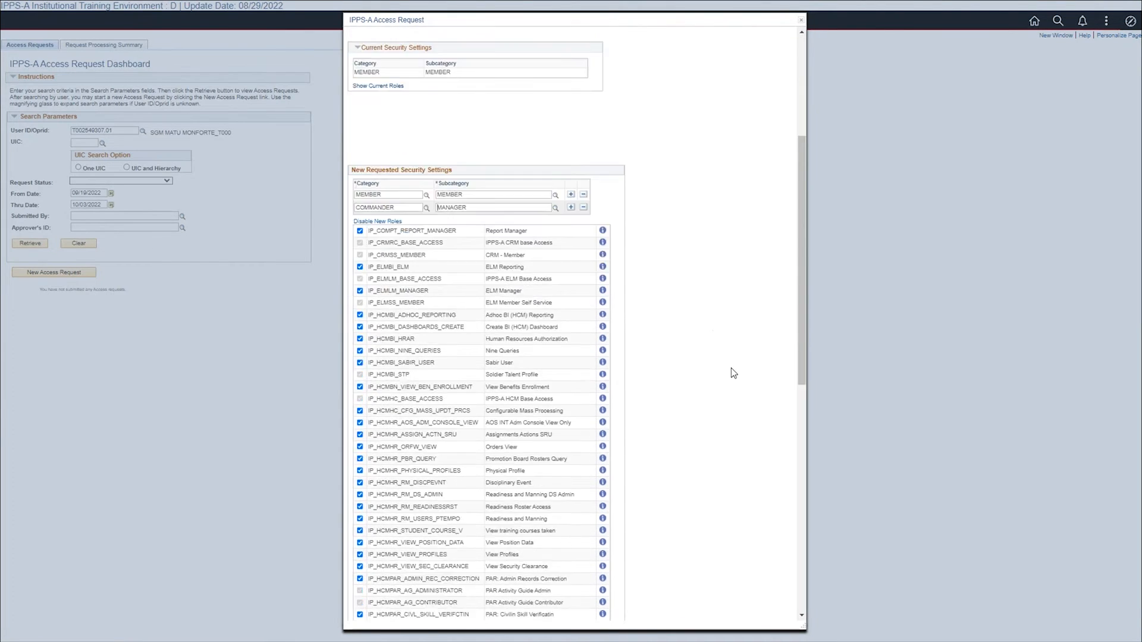
{"action": "scroll", "scroll_direction": "down", "scroll_amount": 3}
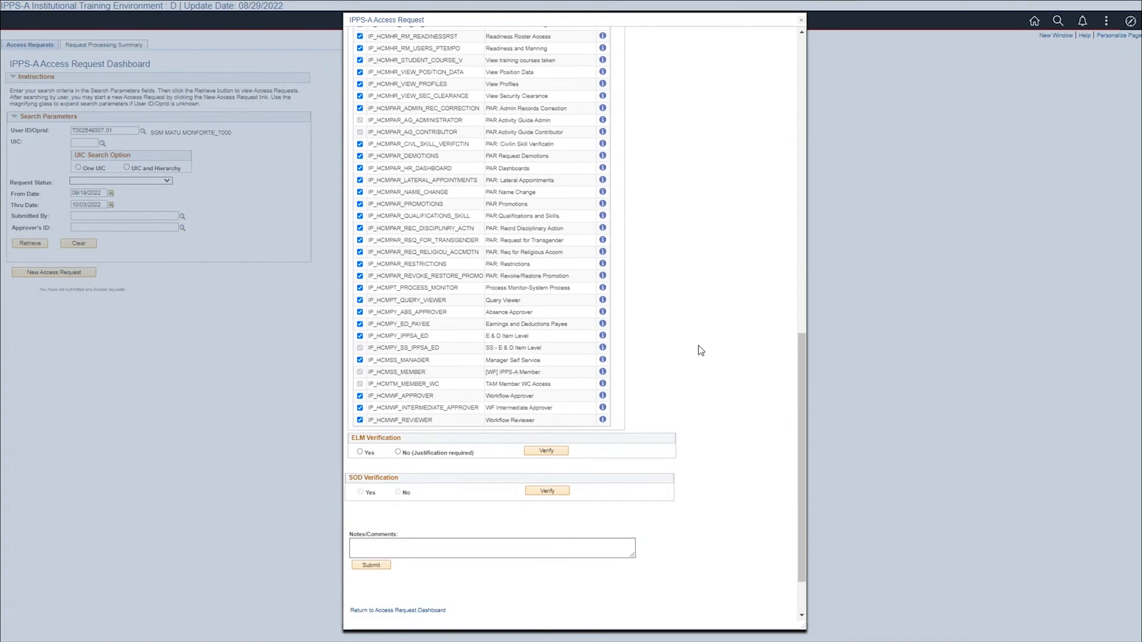
{"action": "scroll", "scroll_direction": "down", "scroll_amount": 3}
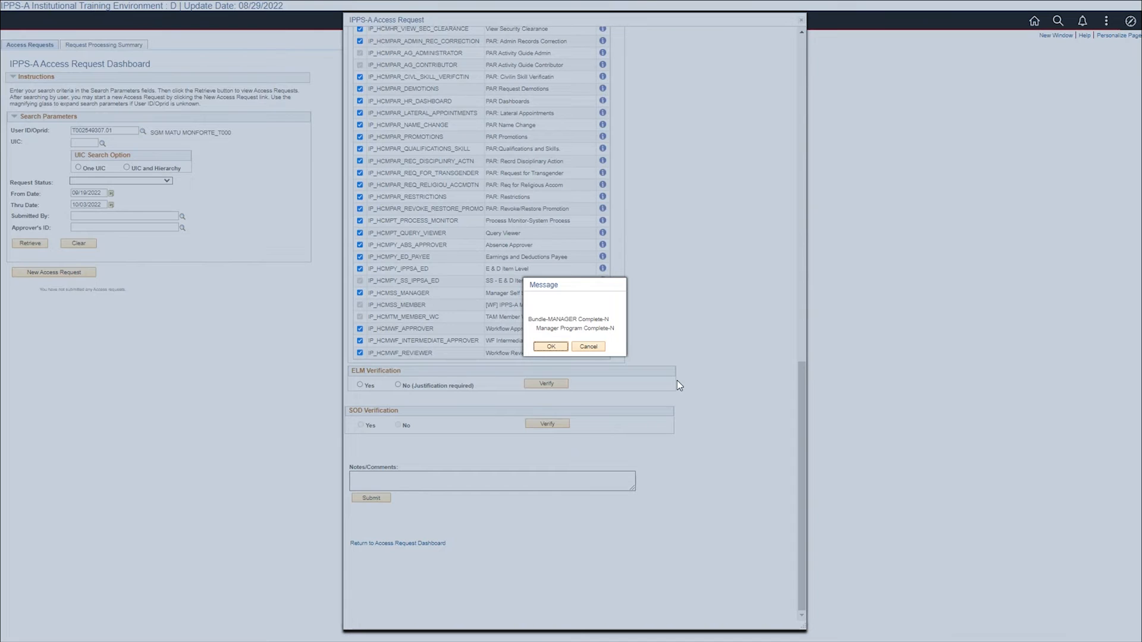
{"action": "mouse_move", "coordinate": [566, 371]}
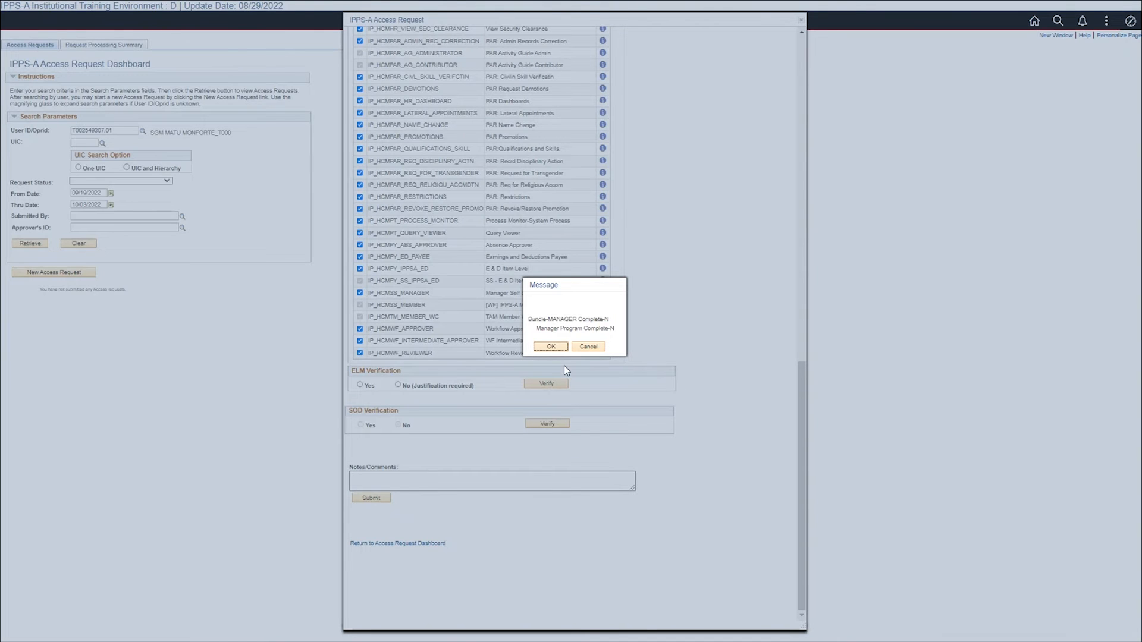
Step: Accept the ELM result and justify: 'Member will complete within 30 days of approval'
{"action": "left_click", "coordinate": [549, 346]}
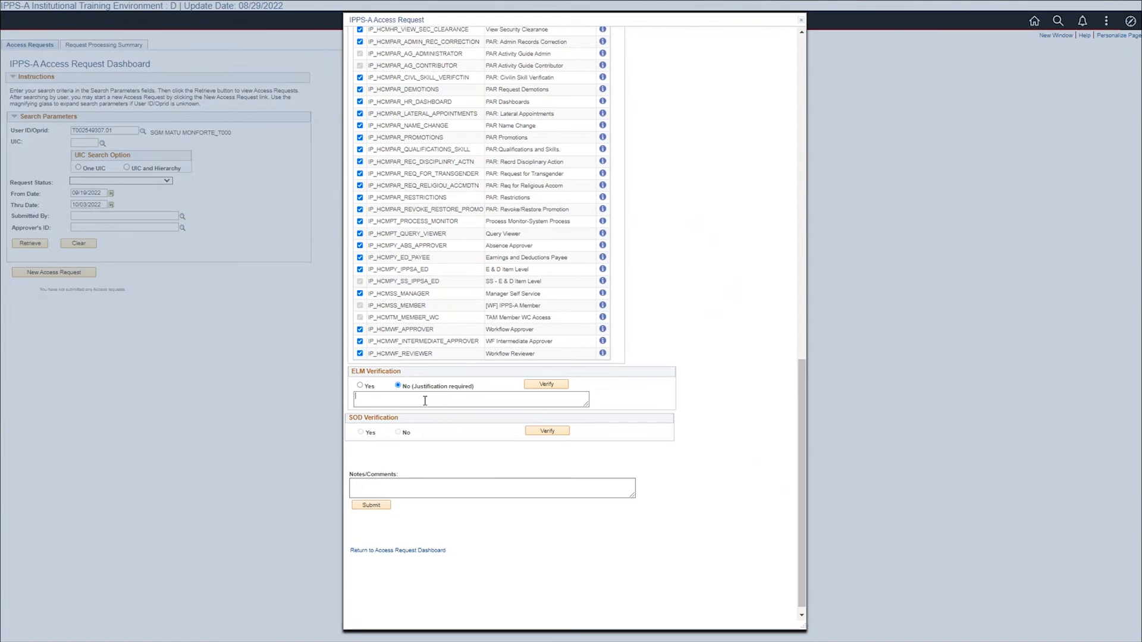
{"action": "type", "text": "Member will complete within 30 days of approval."}
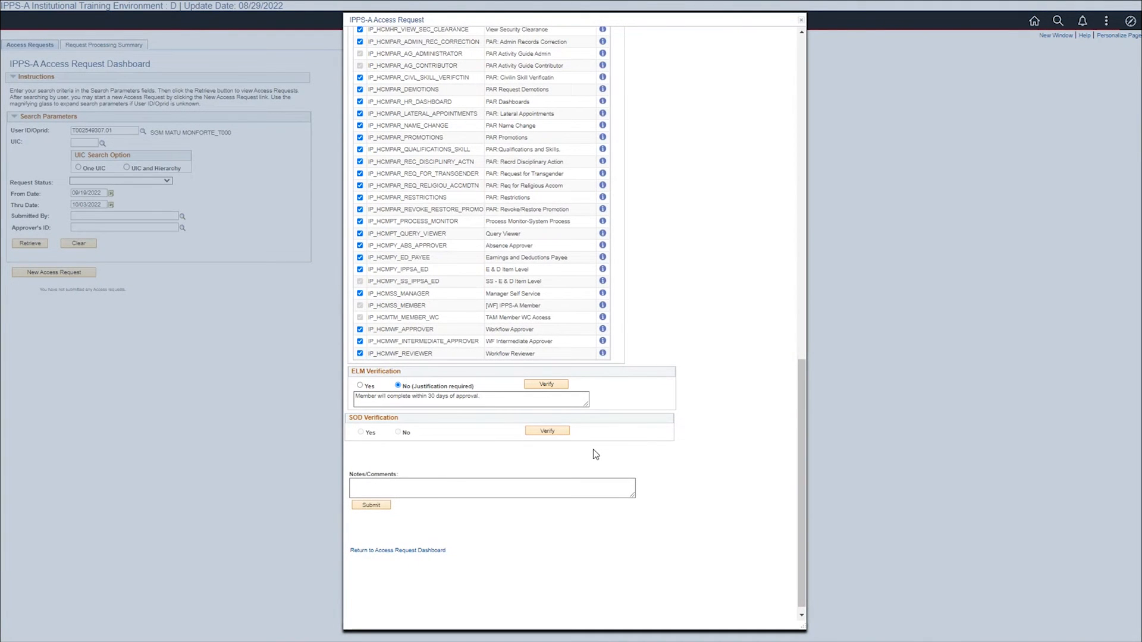
Step: Run SOD verification and acknowledge the verified Yes result
{"action": "left_click", "coordinate": [545, 431]}
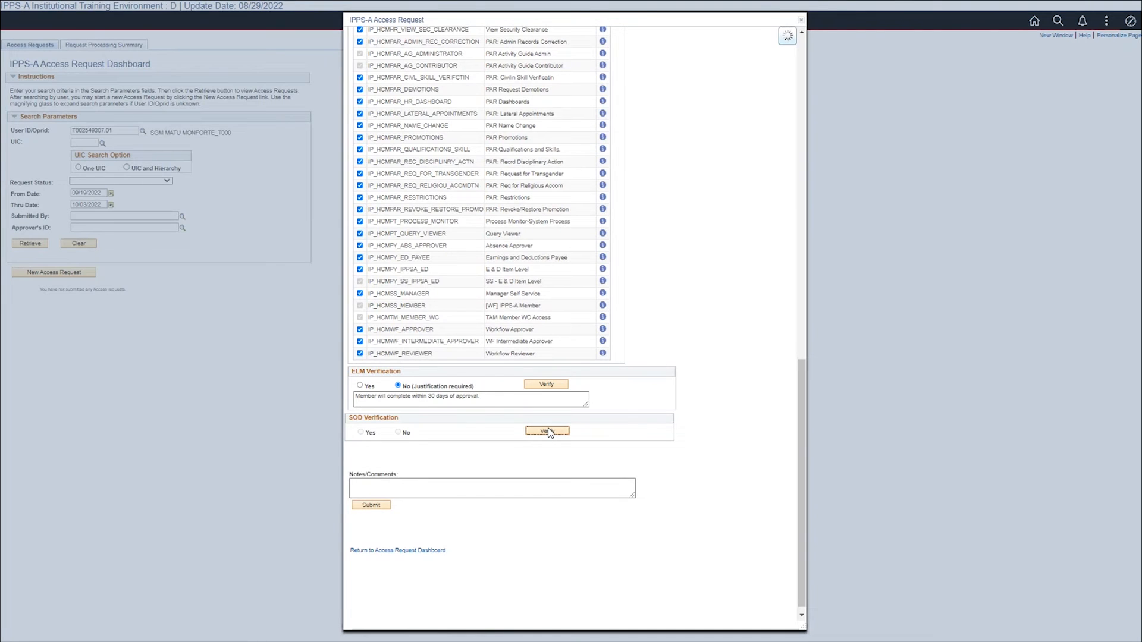
{"action": "left_click", "coordinate": [547, 430]}
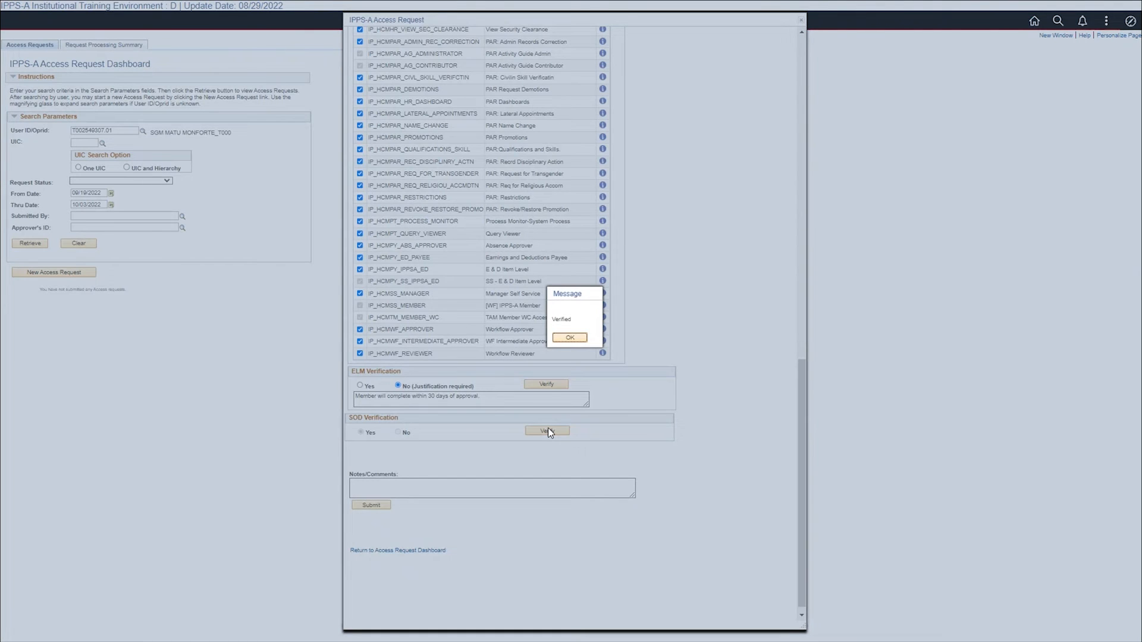
{"action": "left_click", "coordinate": [569, 336]}
{"action": "type", "text": "Incoming CSM for 21 BEB."}
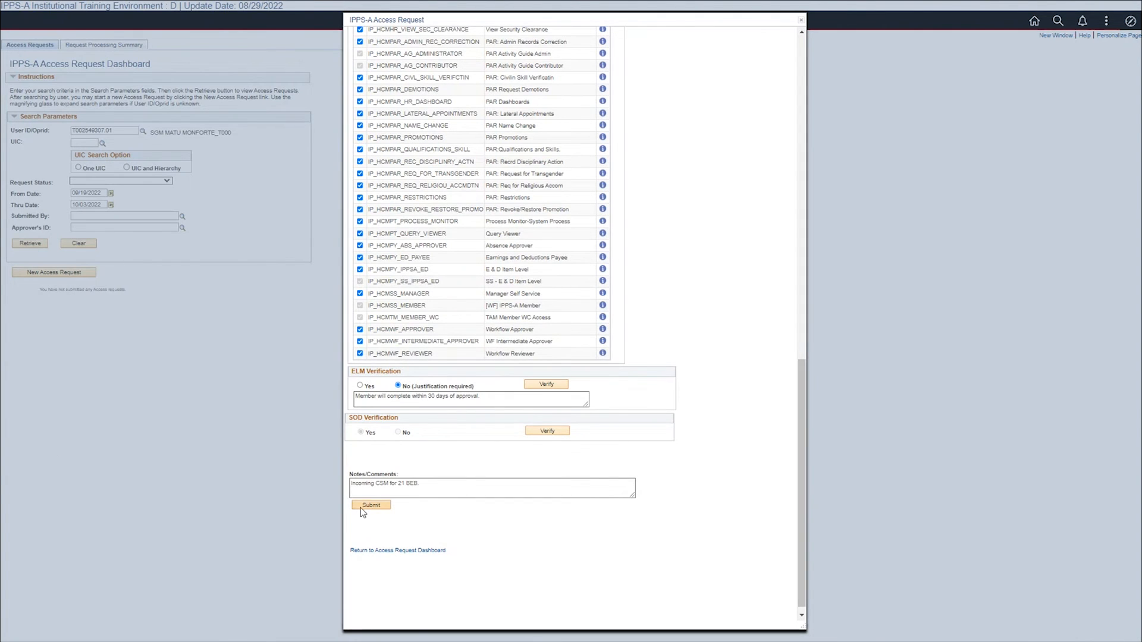
Step: Submit the access request and dismiss the pending transactions notice
{"action": "left_click", "coordinate": [371, 504]}
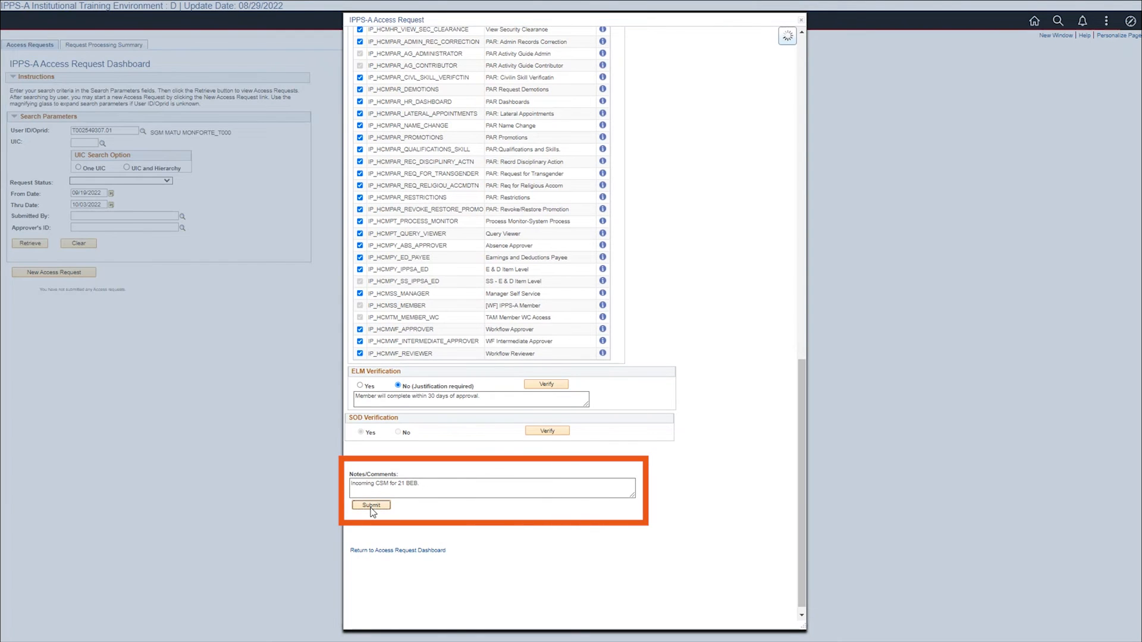
{"action": "left_click", "coordinate": [372, 504]}
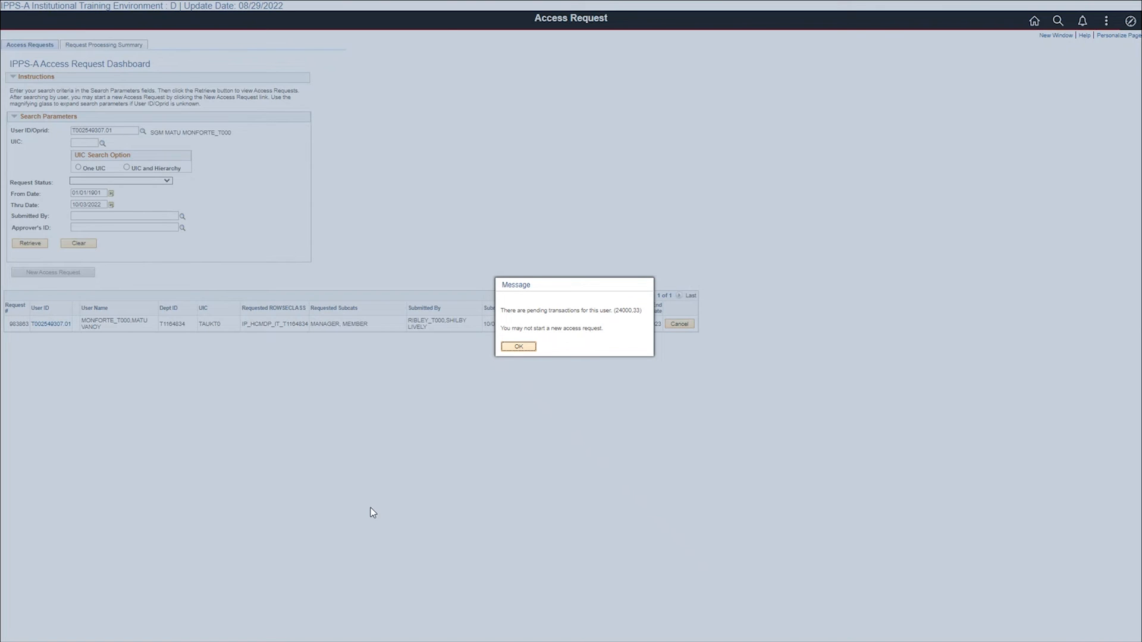
{"action": "left_click", "coordinate": [517, 346]}
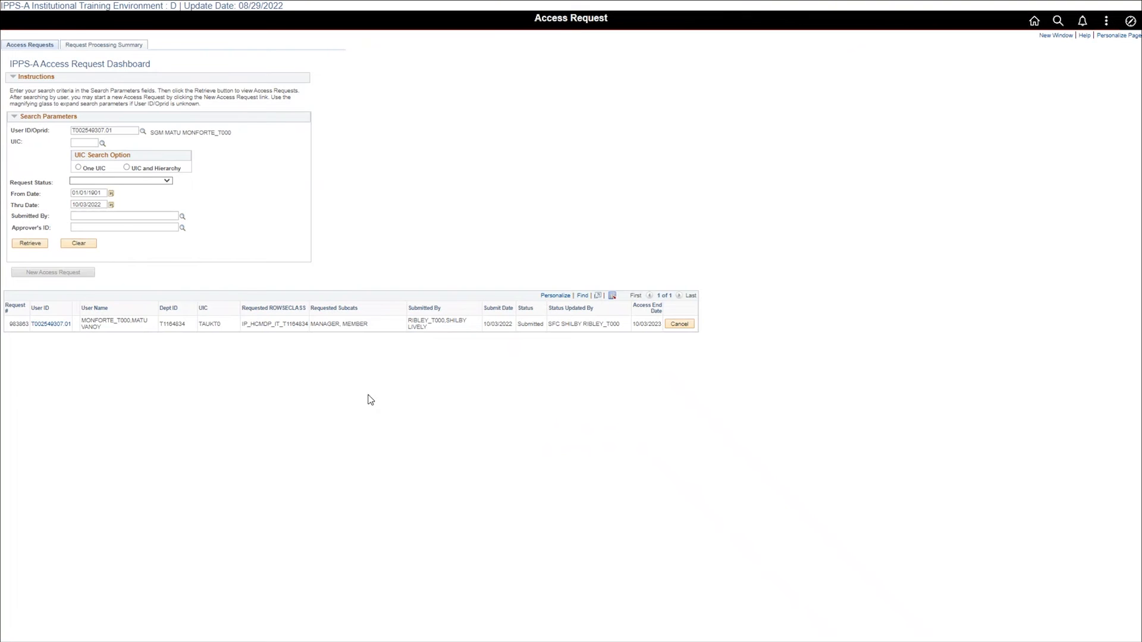